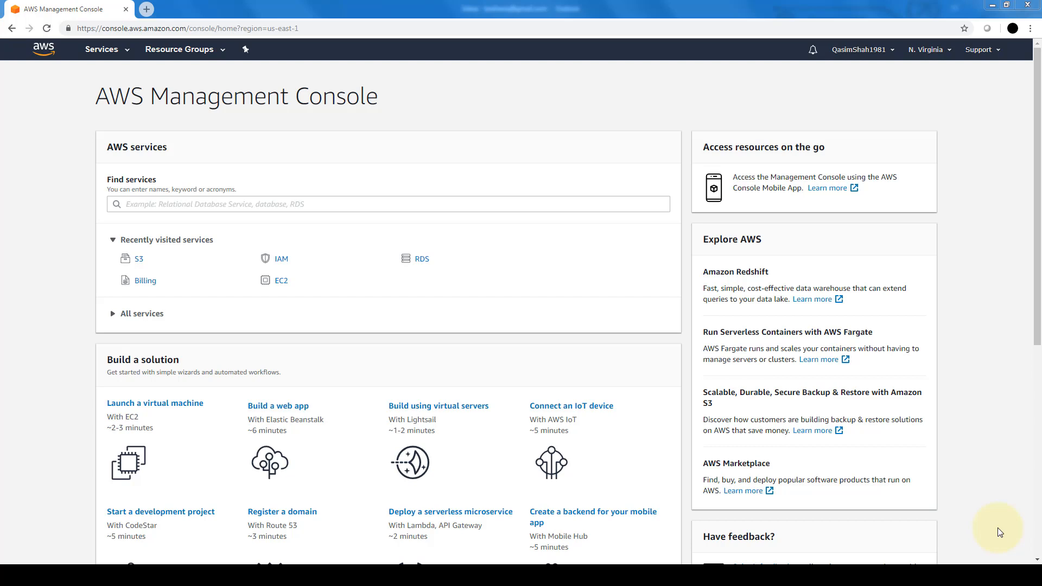
{"action": "mouse_move", "coordinate": [434, 222]}
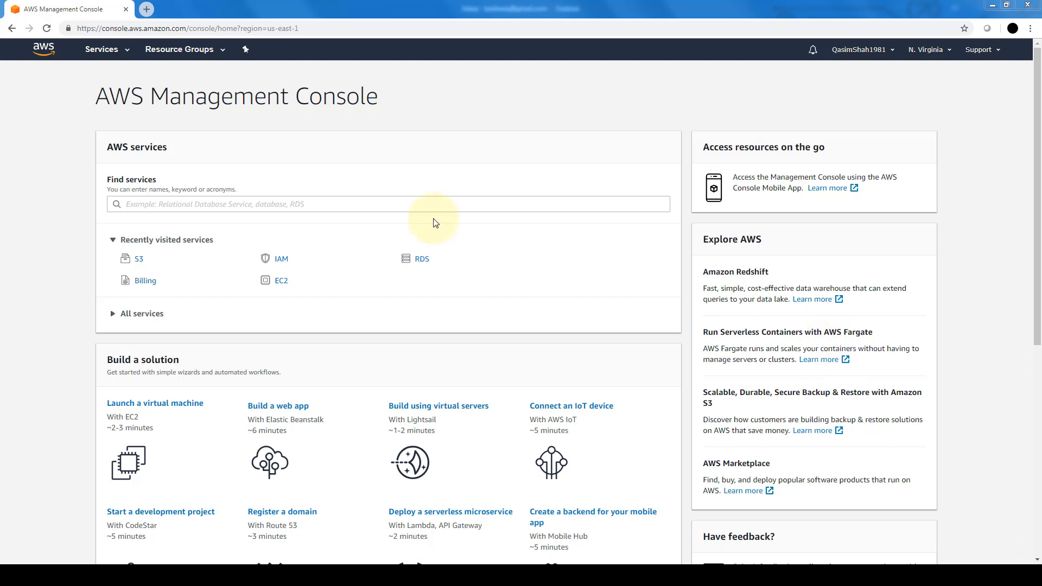
- Go to the EC2 service from Recently visited services on the console home
{"action": "left_click", "coordinate": [280, 280]}
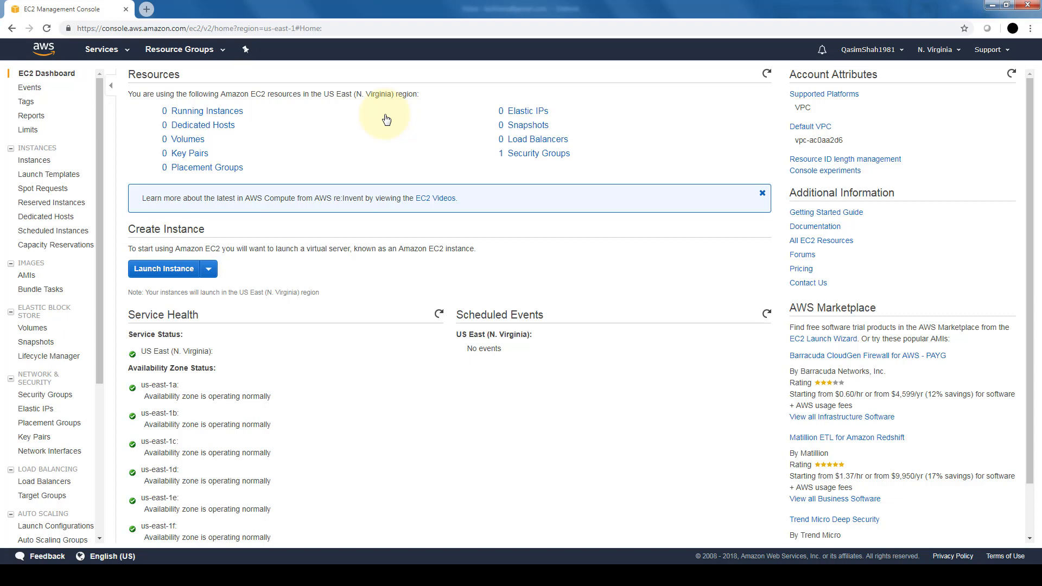
{"action": "mouse_move", "coordinate": [39, 72]}
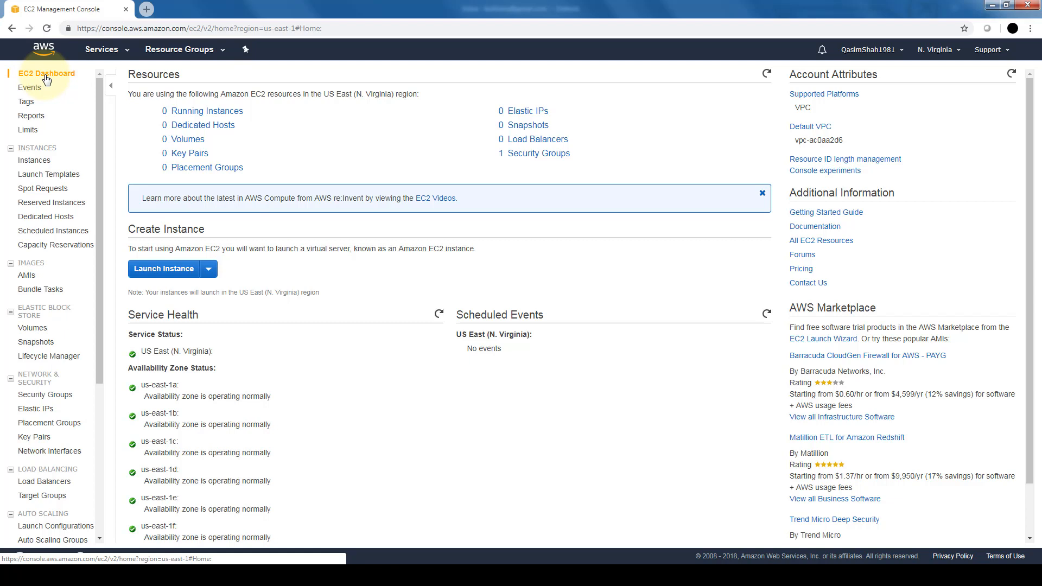
{"action": "mouse_move", "coordinate": [59, 160]}
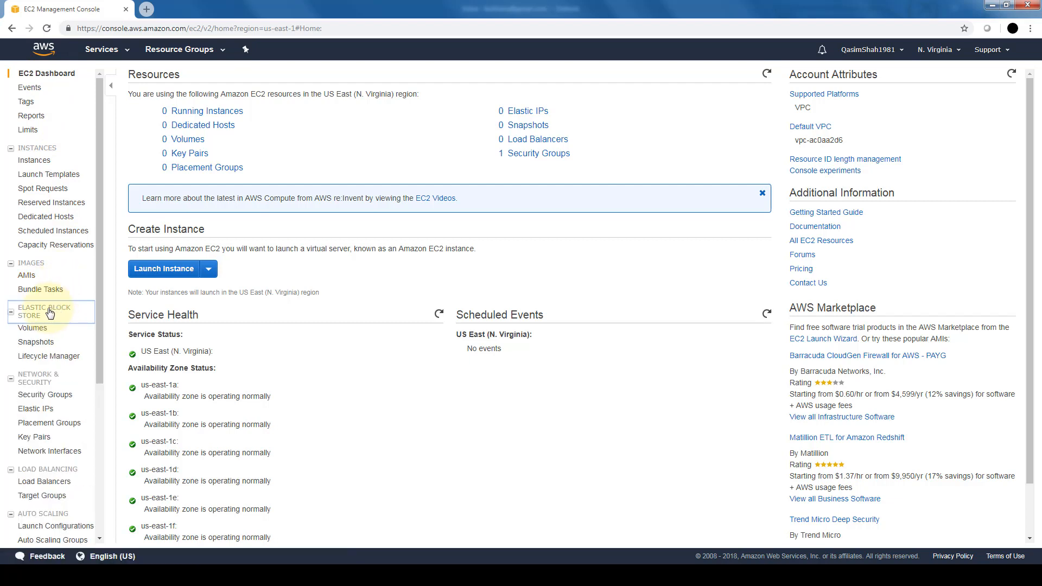
- Go to Volumes under Elastic Block Store and start Create Volume
{"action": "left_click", "coordinate": [33, 327]}
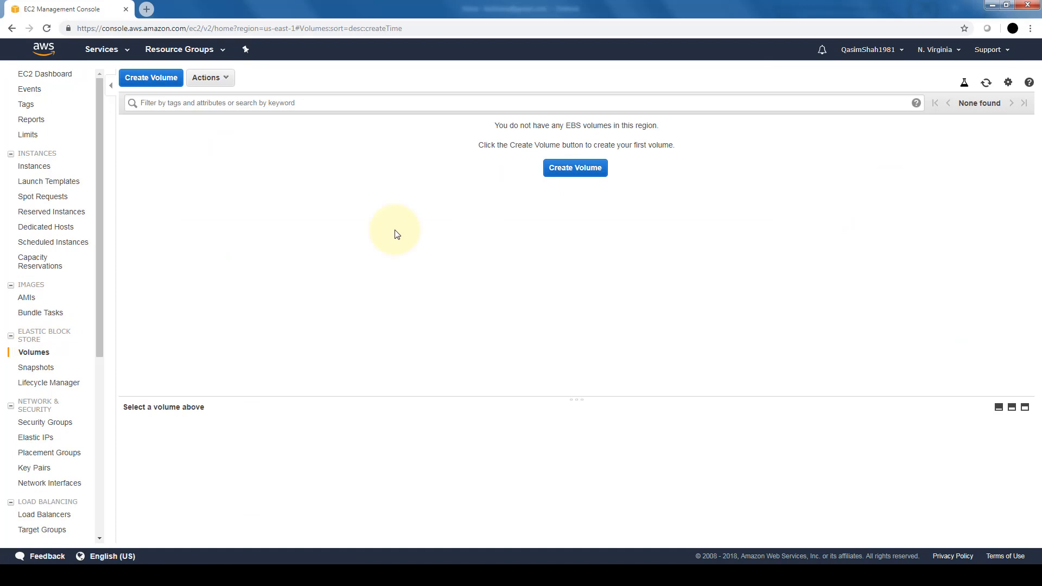
{"action": "left_click", "coordinate": [575, 167]}
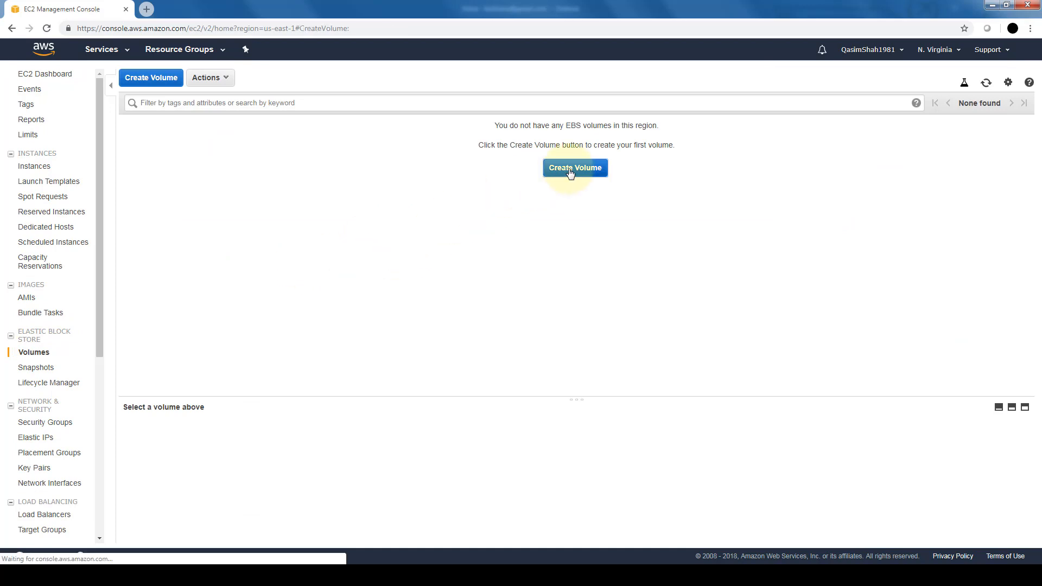
{"action": "left_click", "coordinate": [575, 167]}
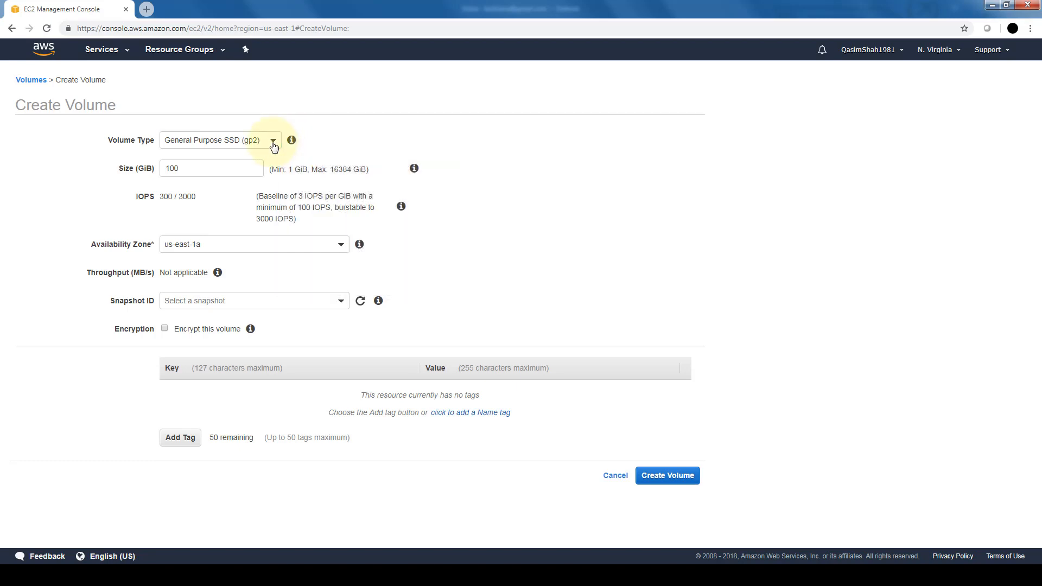
- Expand the Volume Type choices showing SSD, HDD and Magnetic options
{"action": "left_click", "coordinate": [273, 140]}
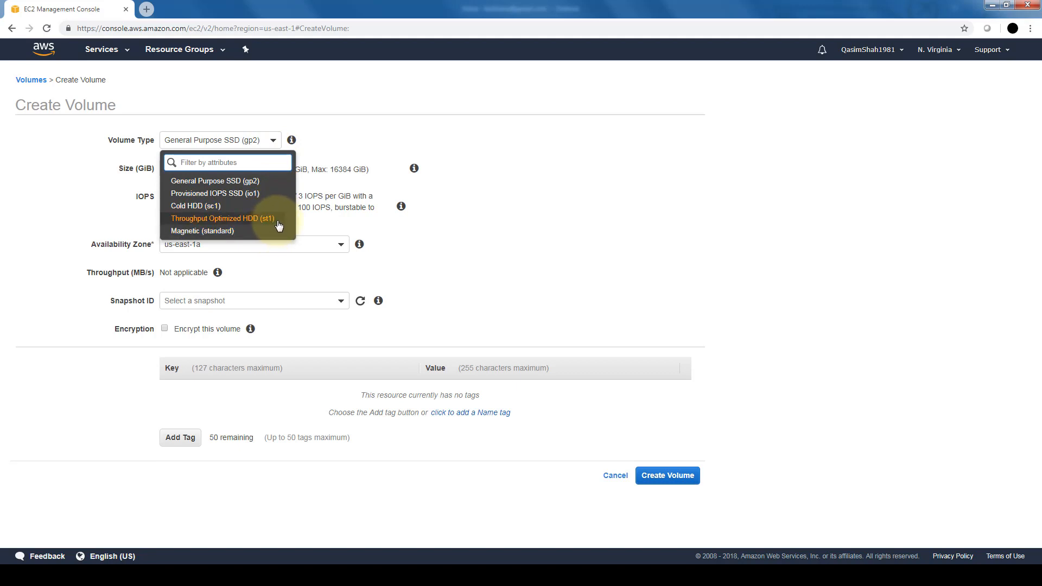
{"action": "mouse_move", "coordinate": [280, 187]}
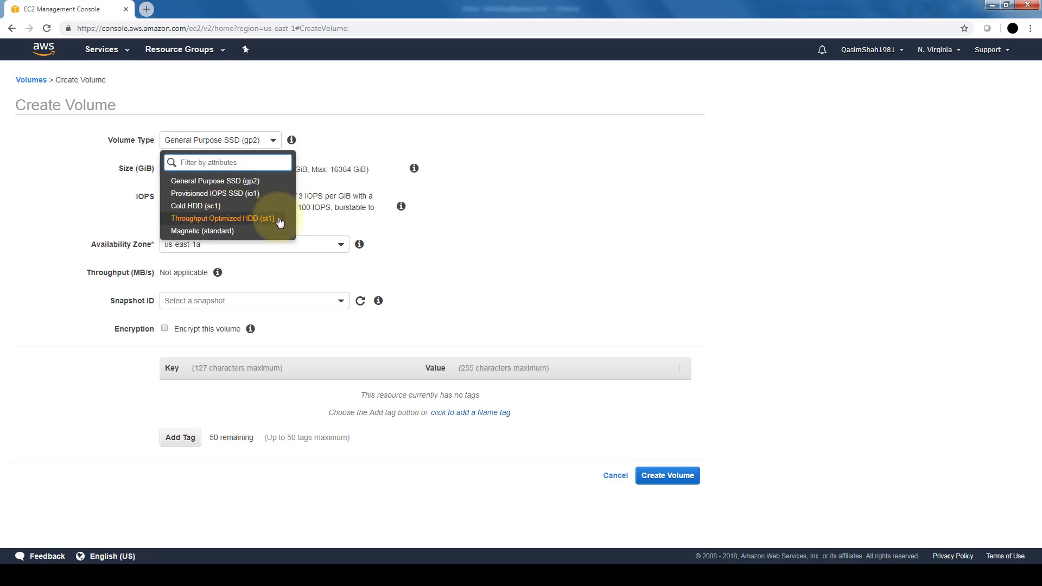
{"action": "mouse_move", "coordinate": [284, 230]}
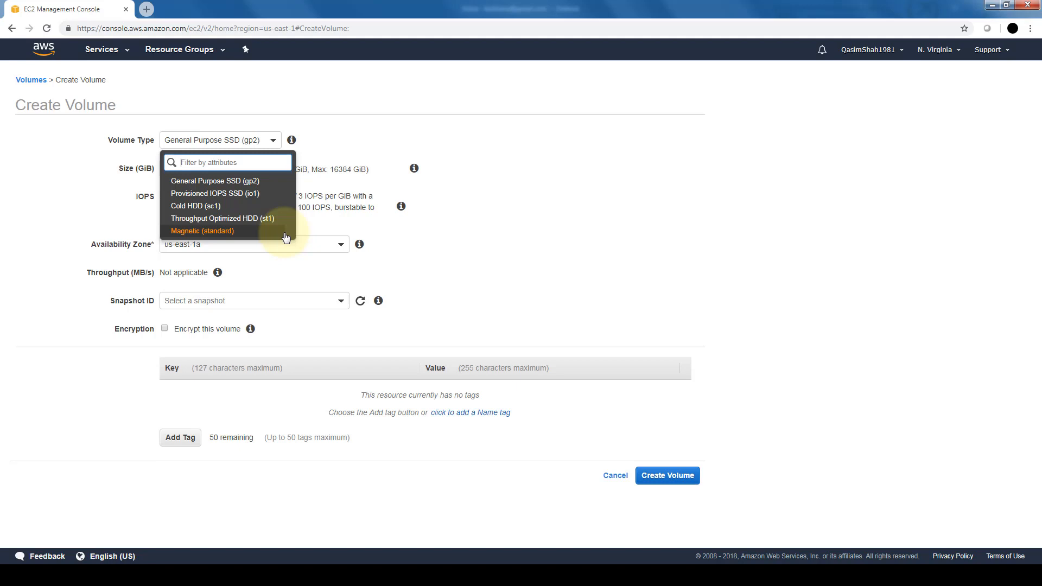
{"action": "mouse_move", "coordinate": [256, 194]}
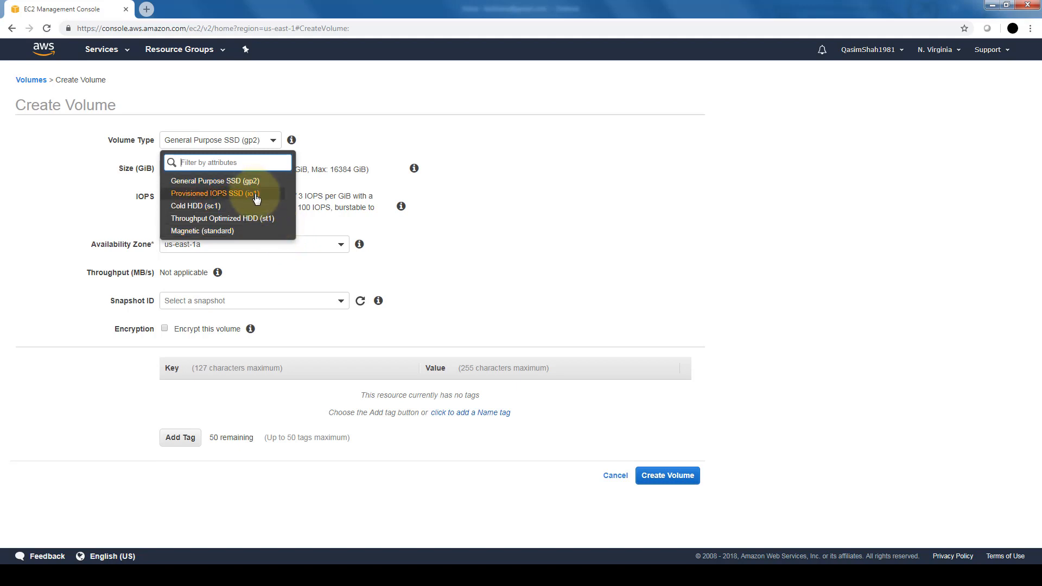
{"action": "mouse_move", "coordinate": [214, 181]}
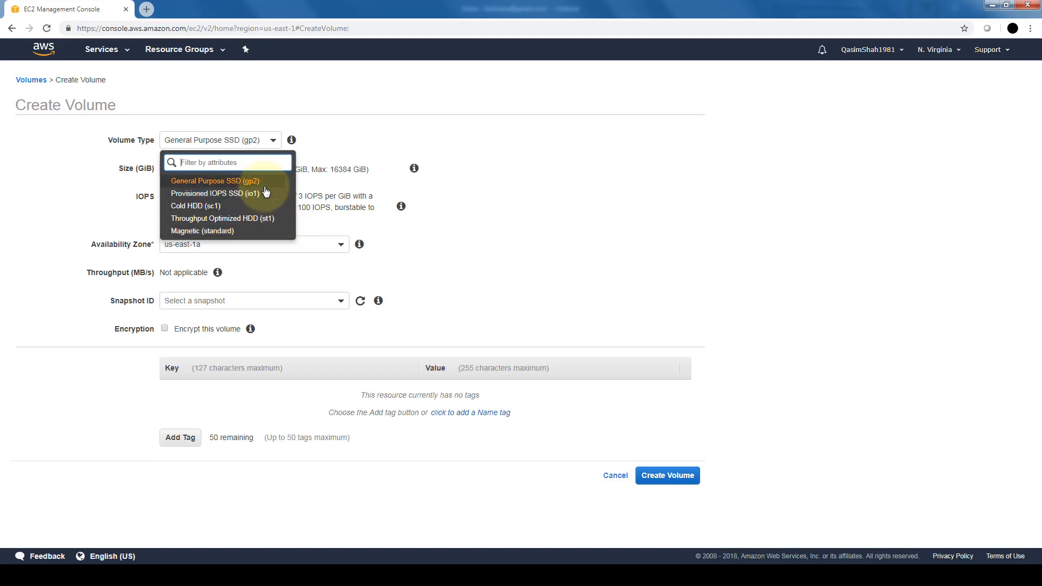
- Leave Volume Type as General Purpose SSD (gp2) with size 100 GiB
{"action": "left_click", "coordinate": [214, 181]}
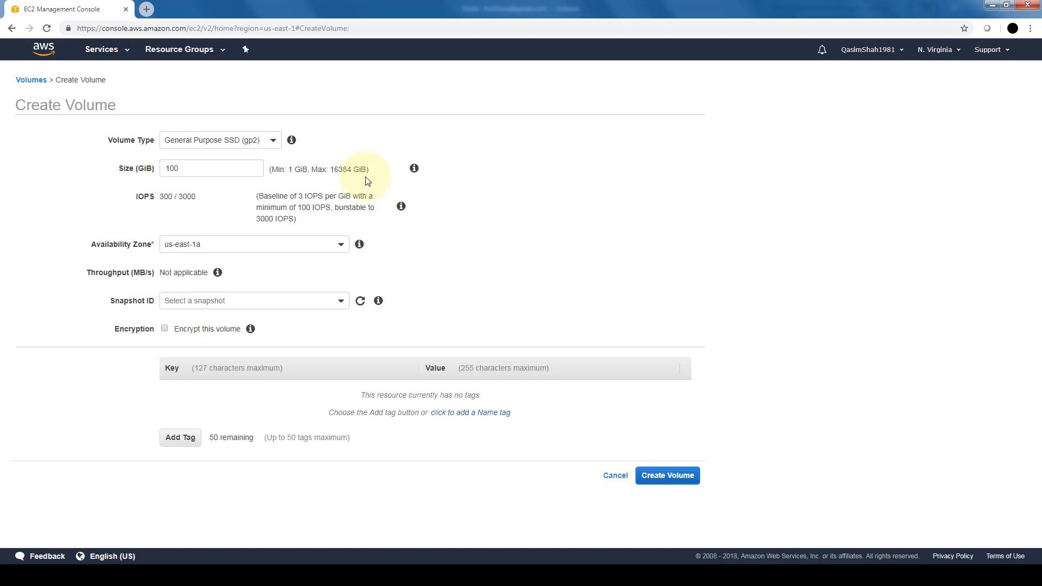
{"action": "mouse_move", "coordinate": [372, 178]}
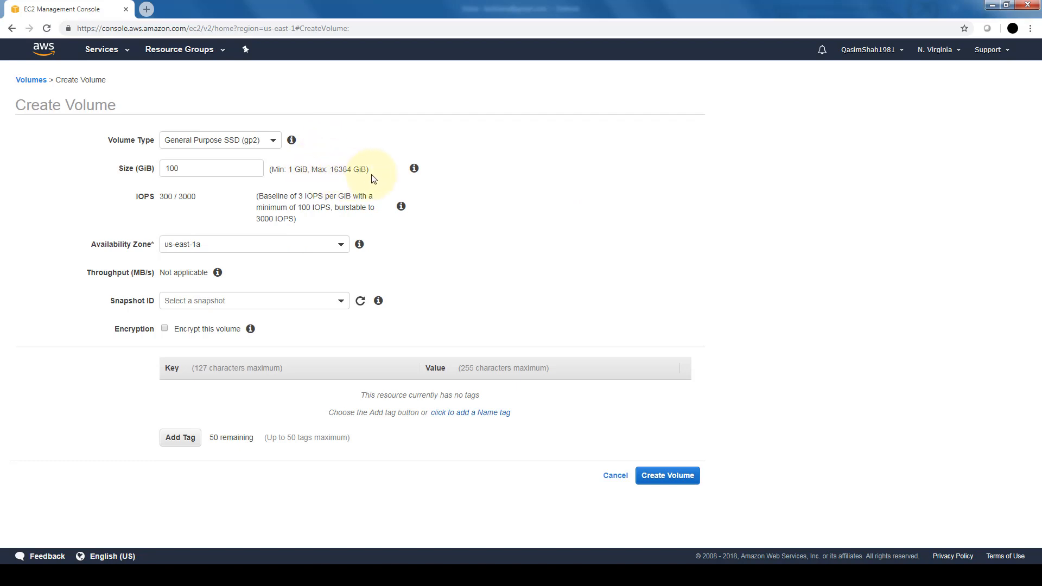
{"action": "mouse_move", "coordinate": [353, 186]}
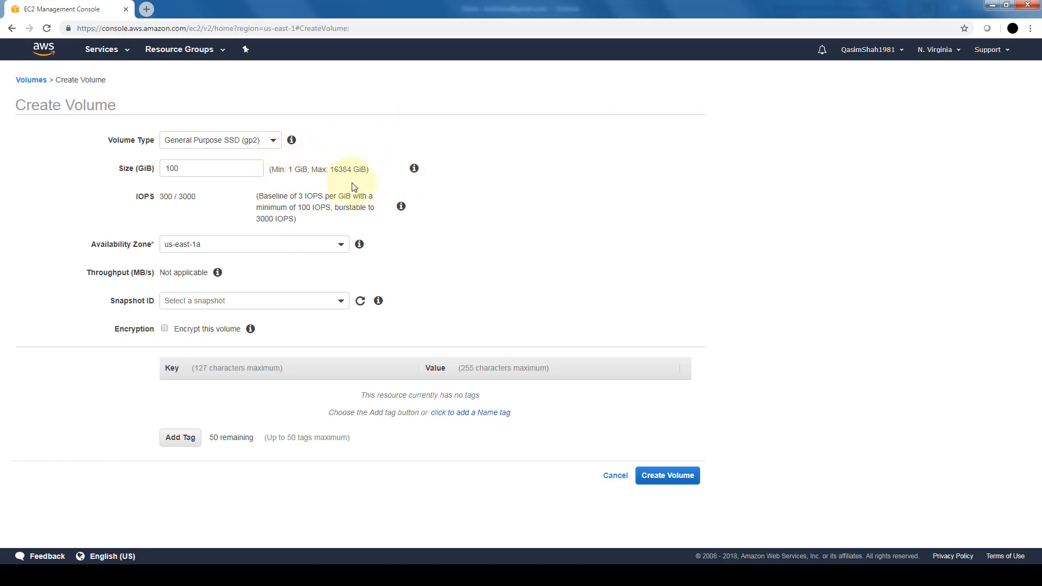
{"action": "mouse_move", "coordinate": [283, 253]}
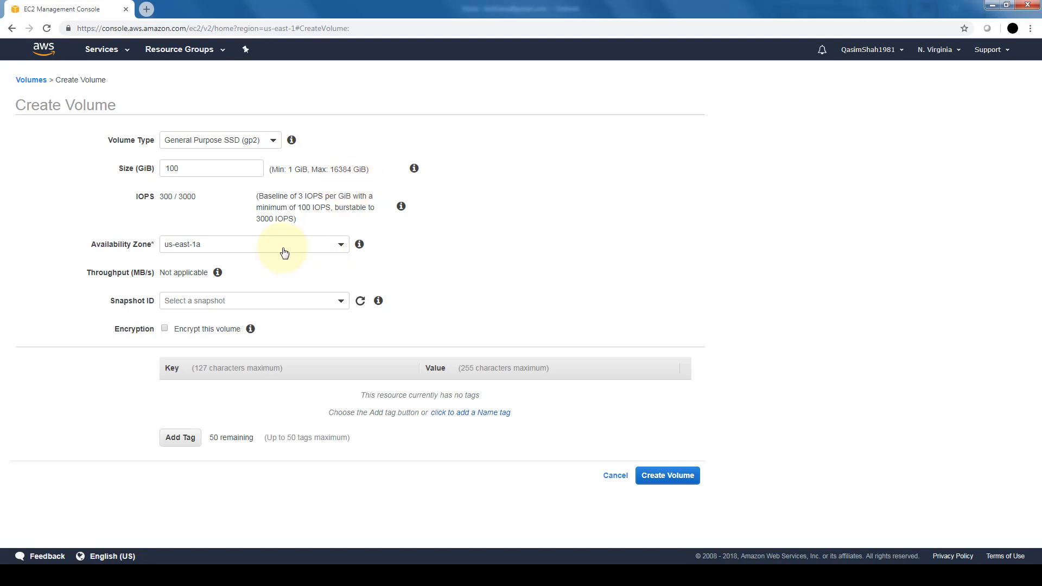
{"action": "mouse_move", "coordinate": [345, 253]}
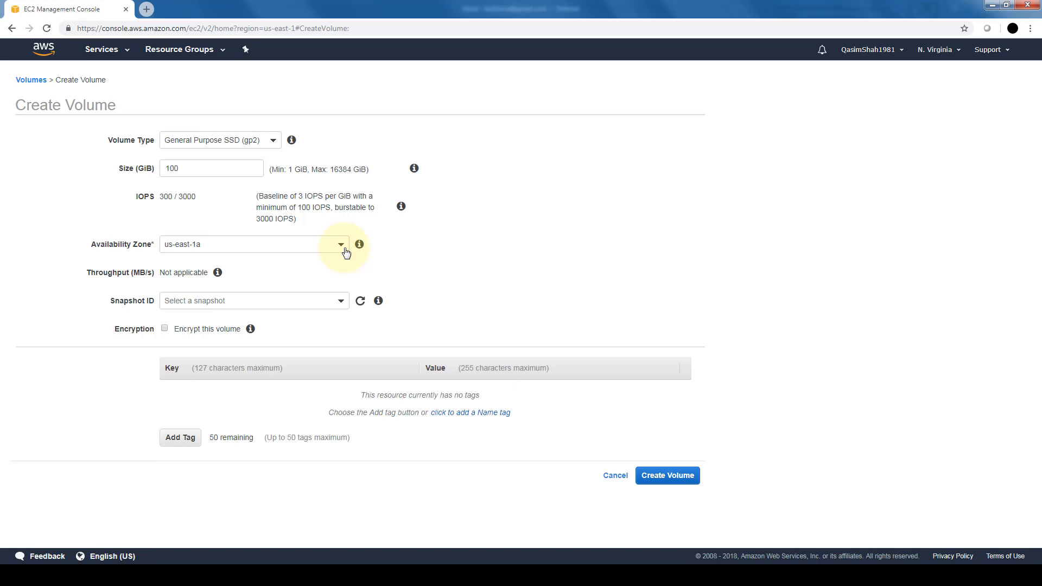
- Leave Availability Zone as us-east-1a and show the Snapshot ID list
{"action": "left_click", "coordinate": [340, 245]}
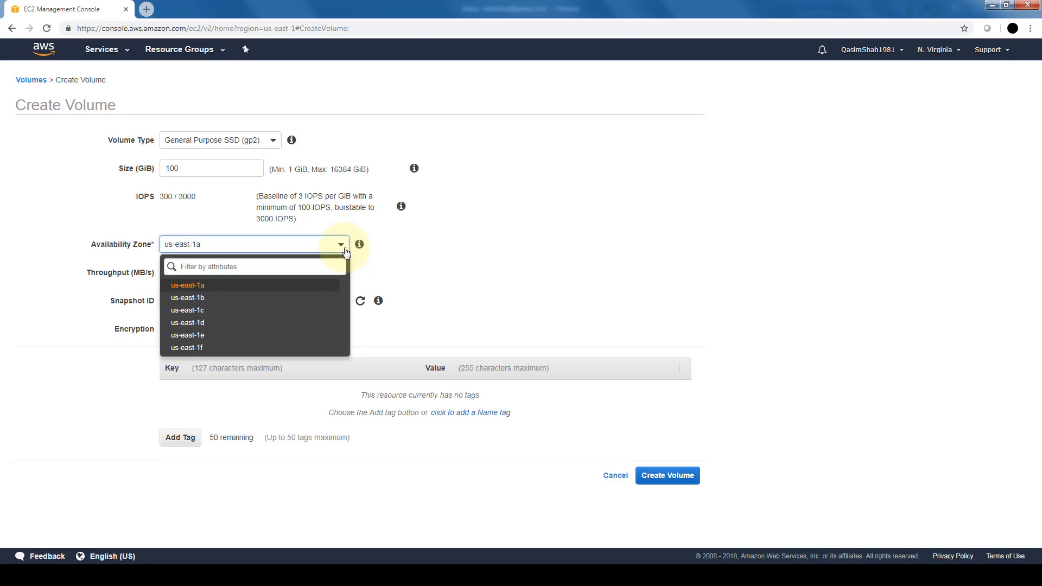
{"action": "left_click", "coordinate": [188, 285]}
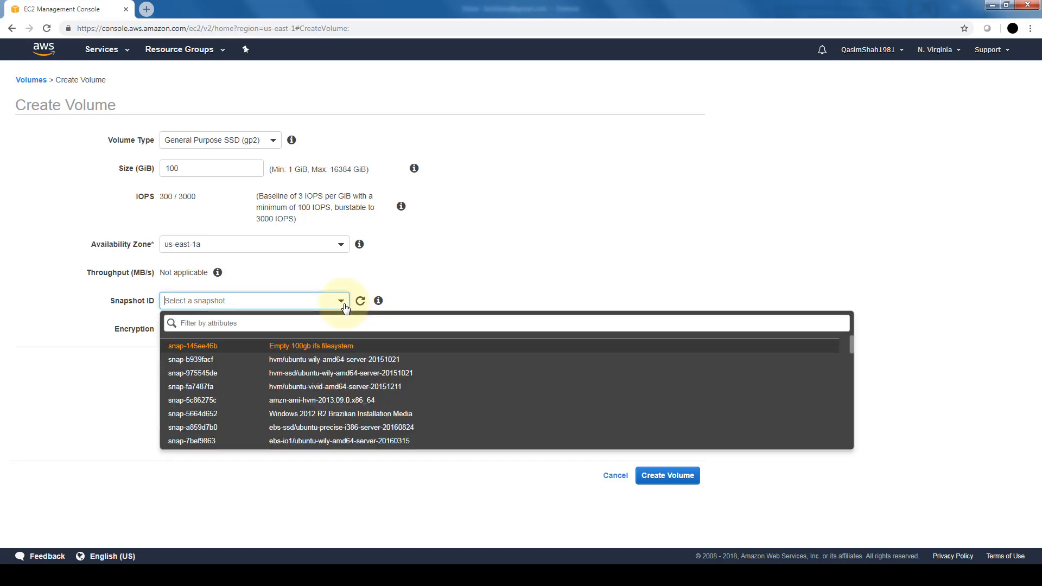
- Dismiss the Snapshot ID list so the volume has no source snapshot
{"action": "left_click", "coordinate": [340, 300]}
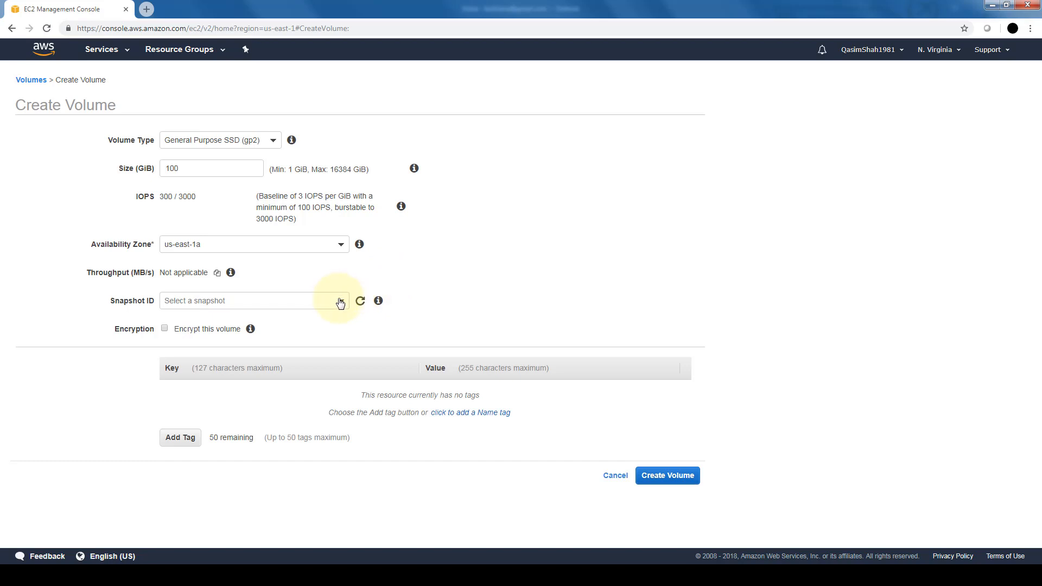
{"action": "mouse_move", "coordinate": [391, 280]}
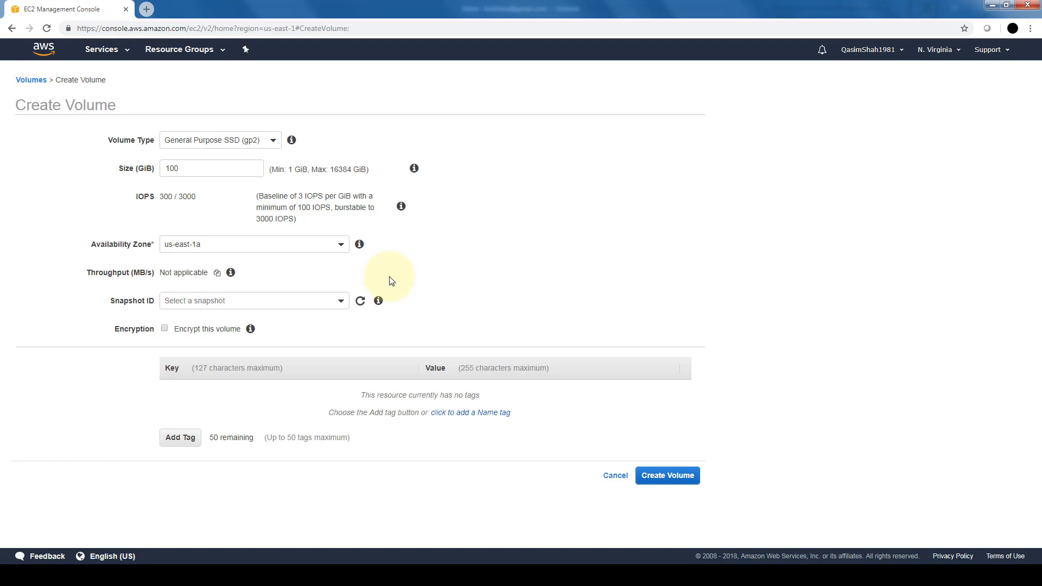
{"action": "mouse_move", "coordinate": [343, 301]}
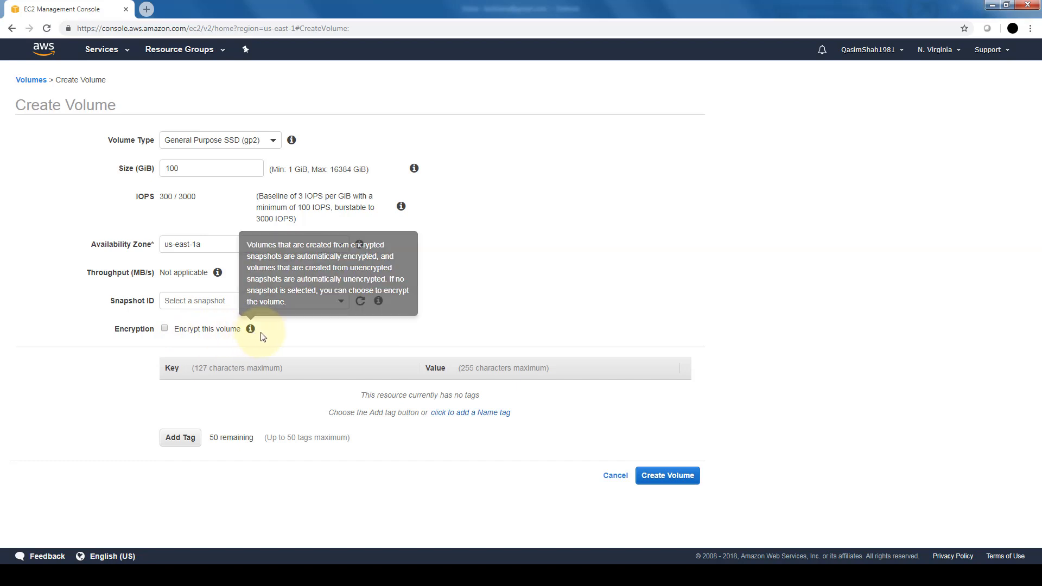
{"action": "mouse_move", "coordinate": [269, 334]}
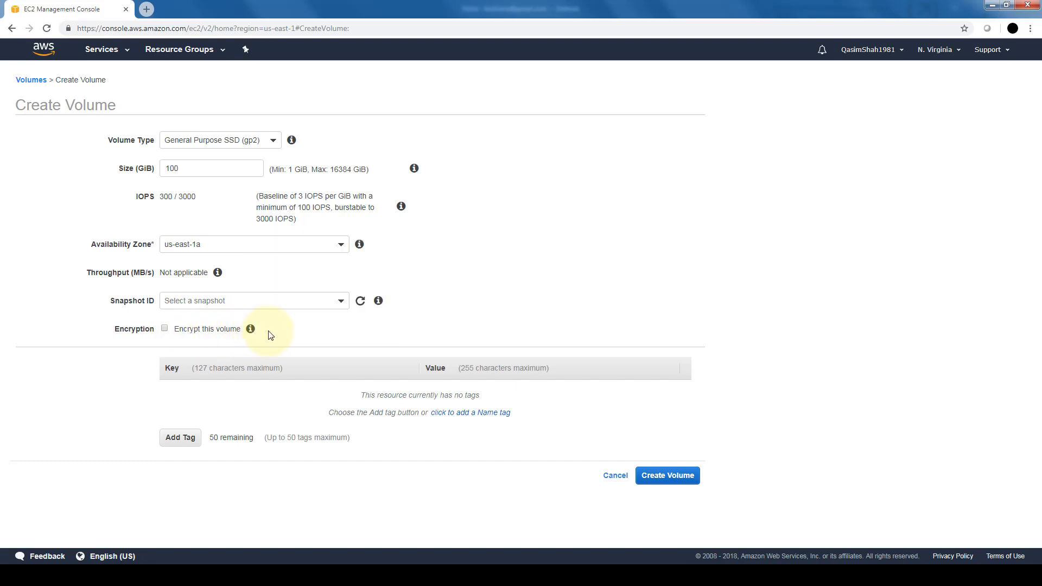
{"action": "mouse_move", "coordinate": [253, 334]}
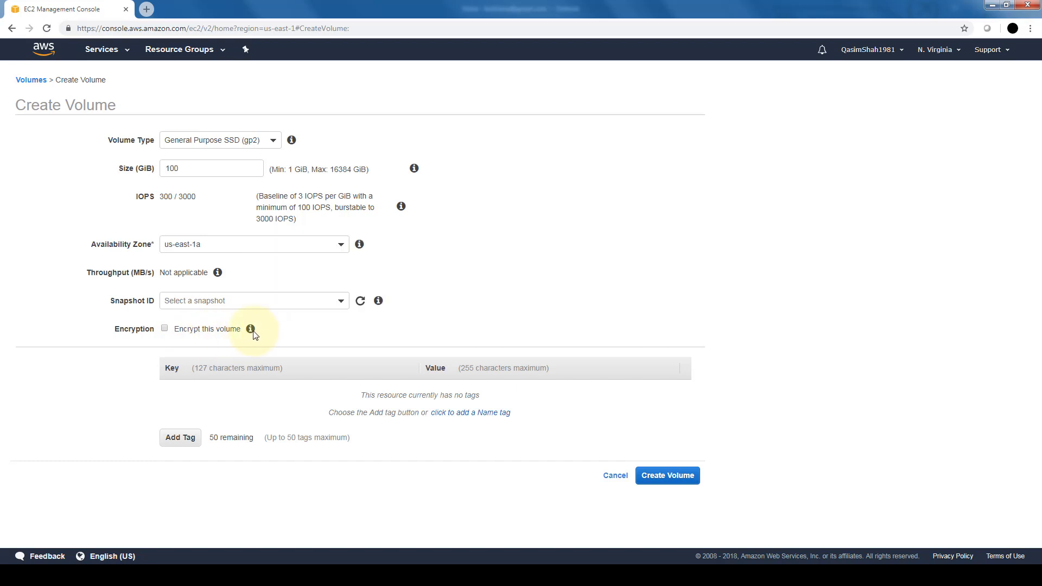
{"action": "mouse_move", "coordinate": [252, 329]}
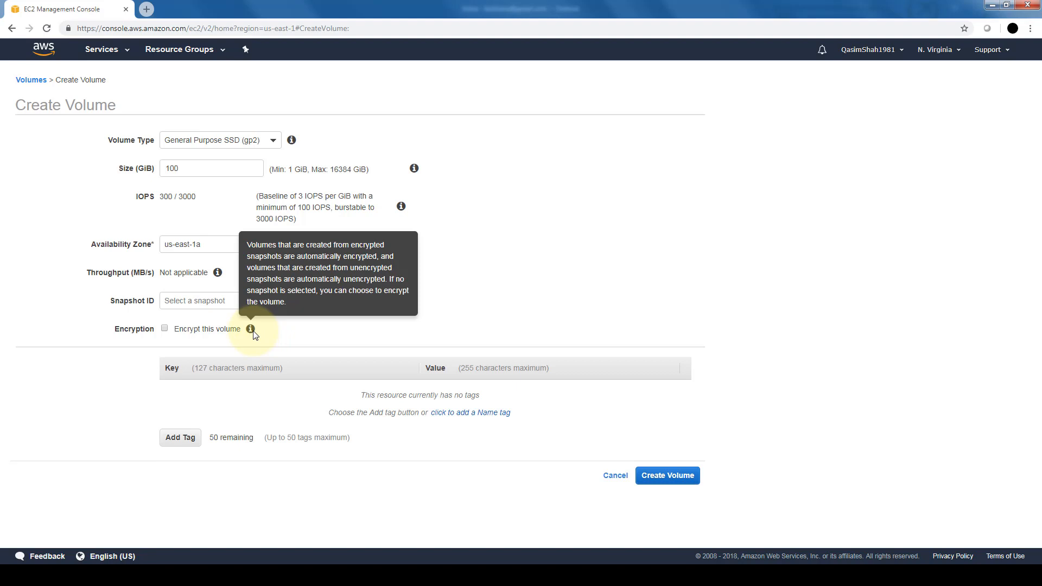
{"action": "mouse_move", "coordinate": [168, 346]}
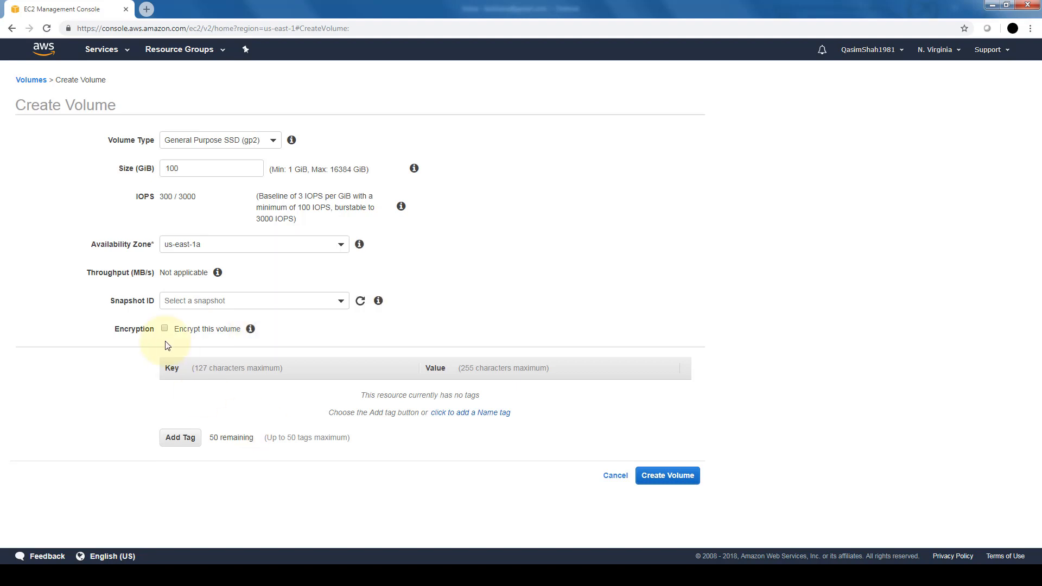
{"action": "mouse_move", "coordinate": [666, 476]}
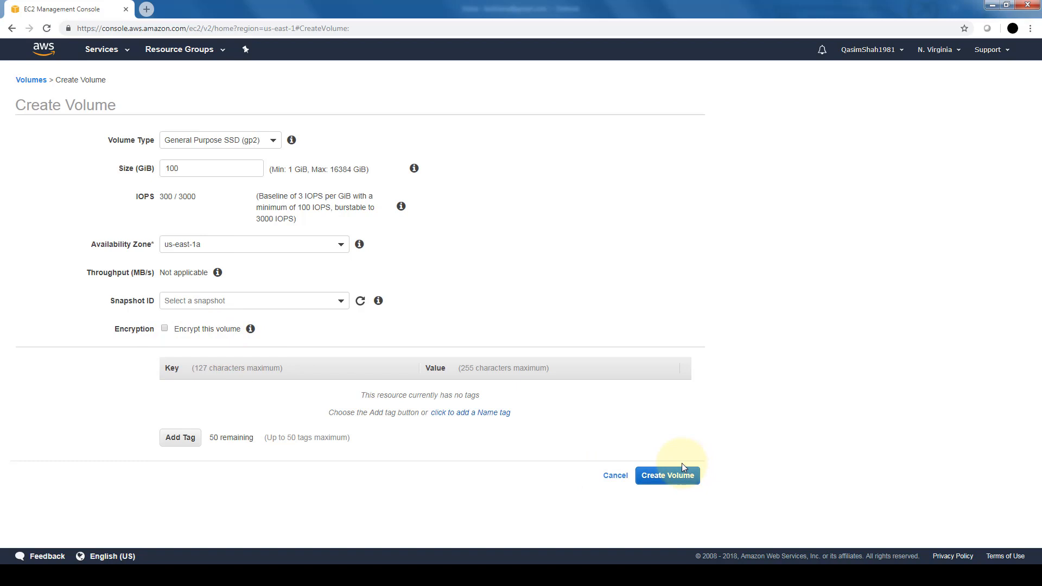
- Create the 100 GiB gp2 volume in us-east-1a and get the success confirmation
{"action": "left_click", "coordinate": [666, 475]}
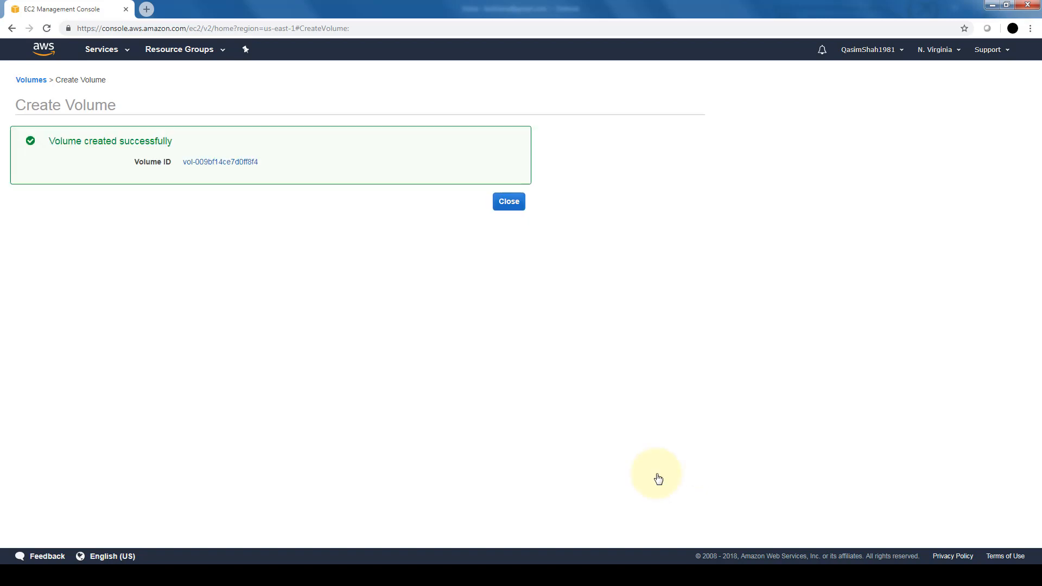
- Close the confirmation to see the new available 100 GiB gp2 volume listed
{"action": "left_click", "coordinate": [508, 202]}
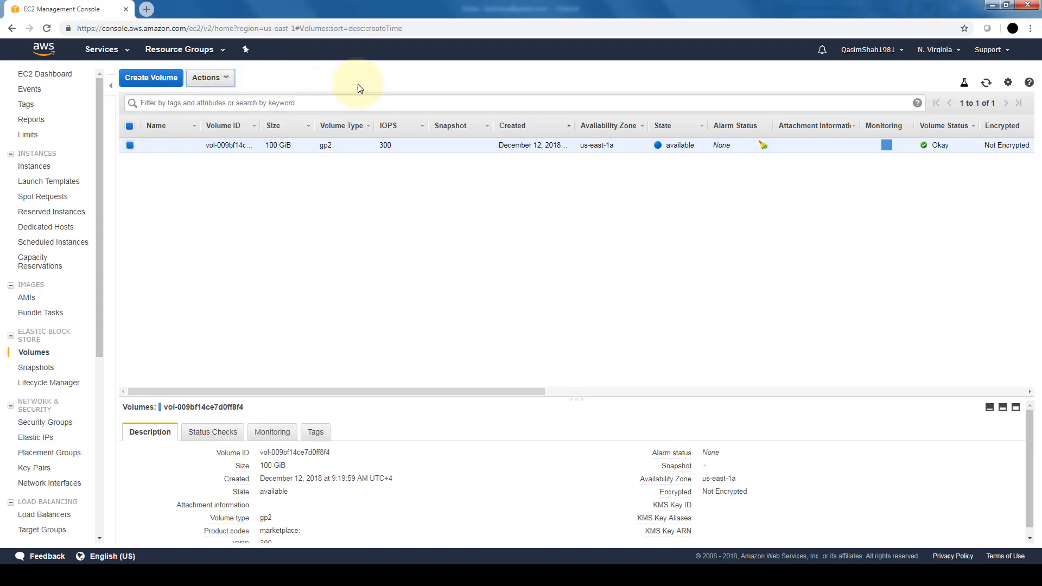
{"action": "mouse_move", "coordinate": [301, 218]}
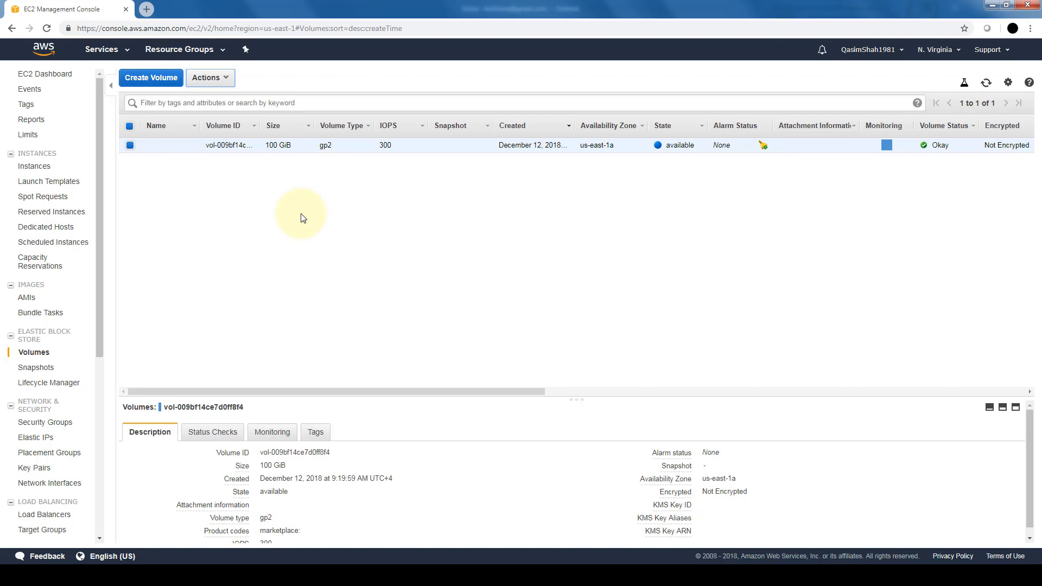
{"action": "mouse_move", "coordinate": [312, 140]}
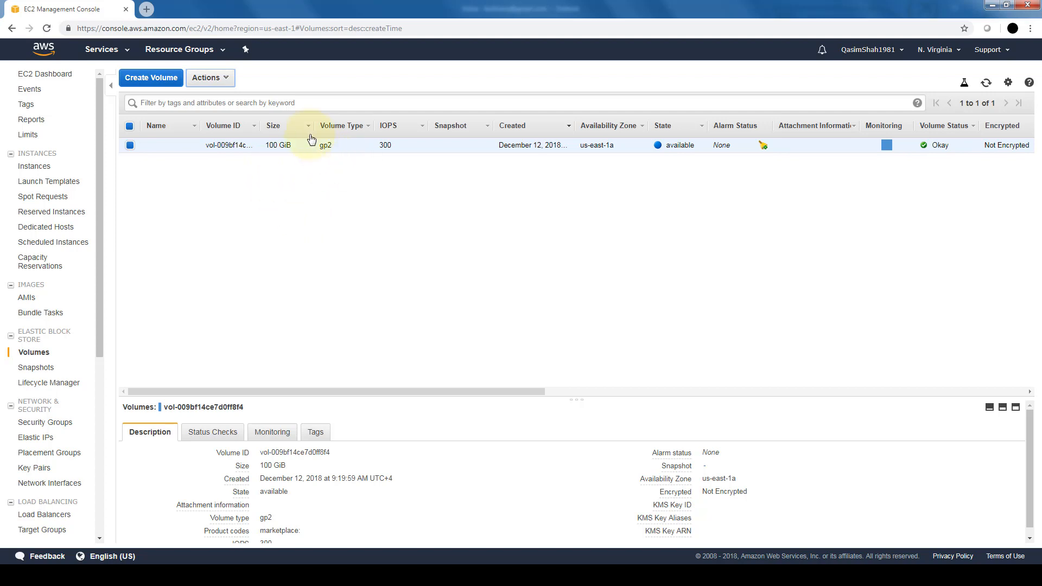
{"action": "mouse_move", "coordinate": [231, 80]}
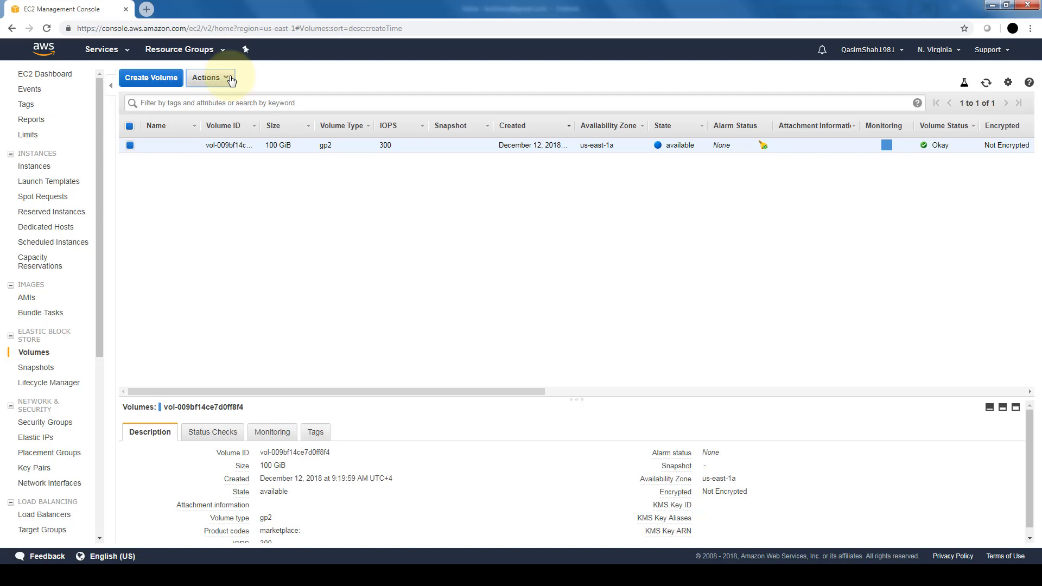
- Show the Actions menu for the selected new volume
{"action": "left_click", "coordinate": [210, 77]}
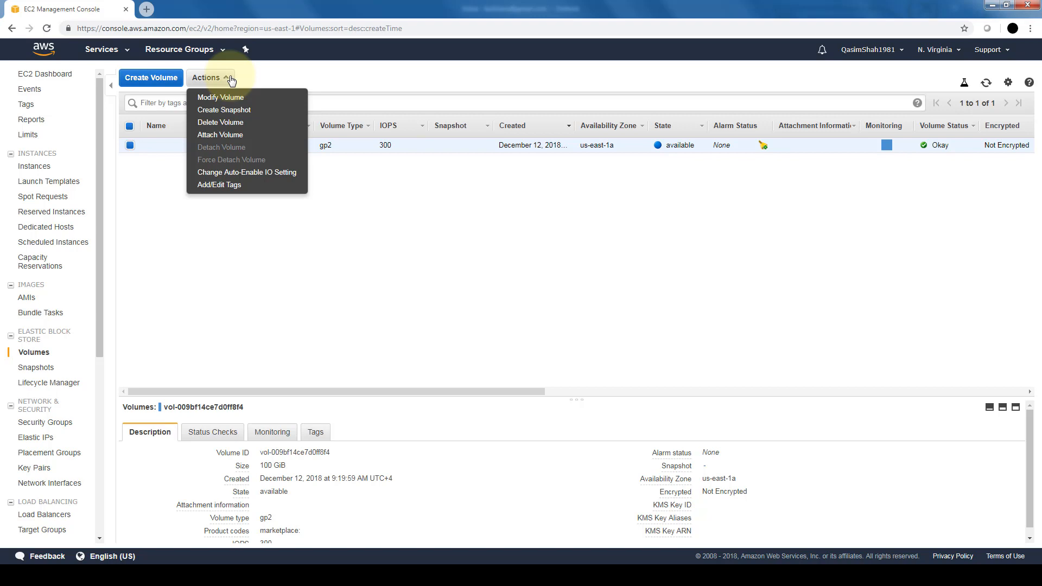
{"action": "mouse_move", "coordinate": [241, 92]}
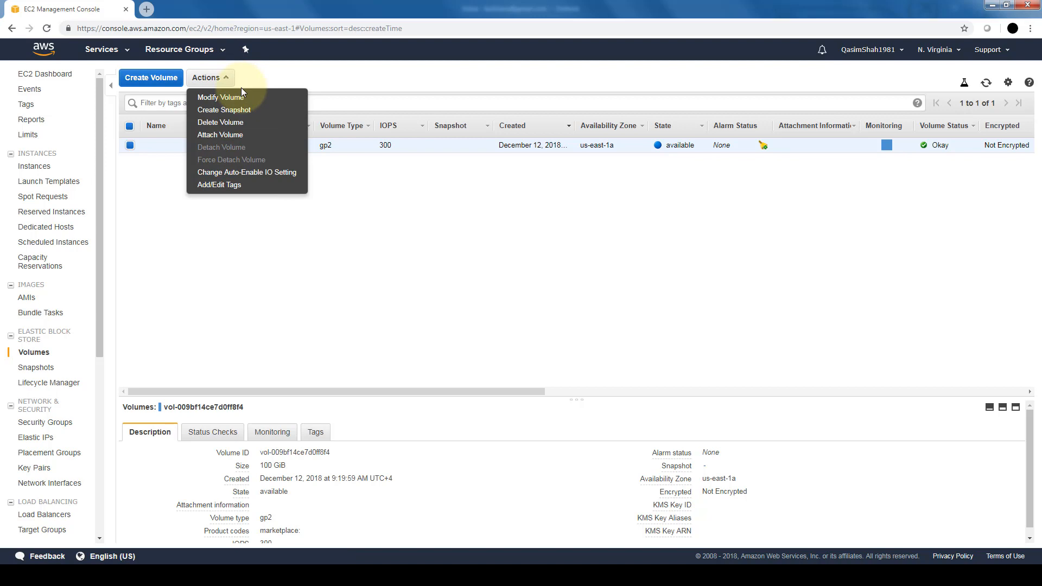
{"action": "mouse_move", "coordinate": [259, 112]}
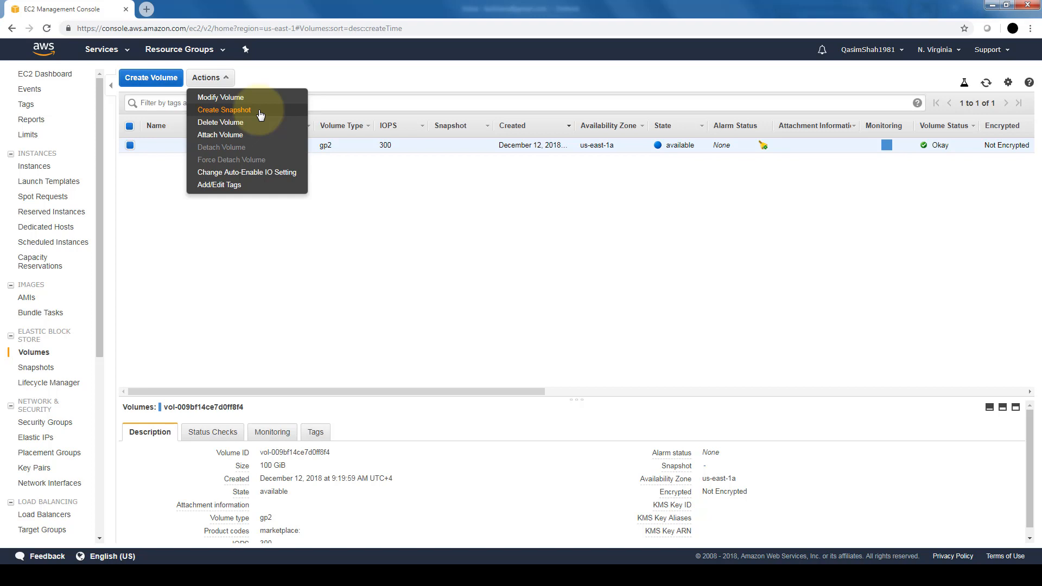
{"action": "mouse_move", "coordinate": [258, 125]}
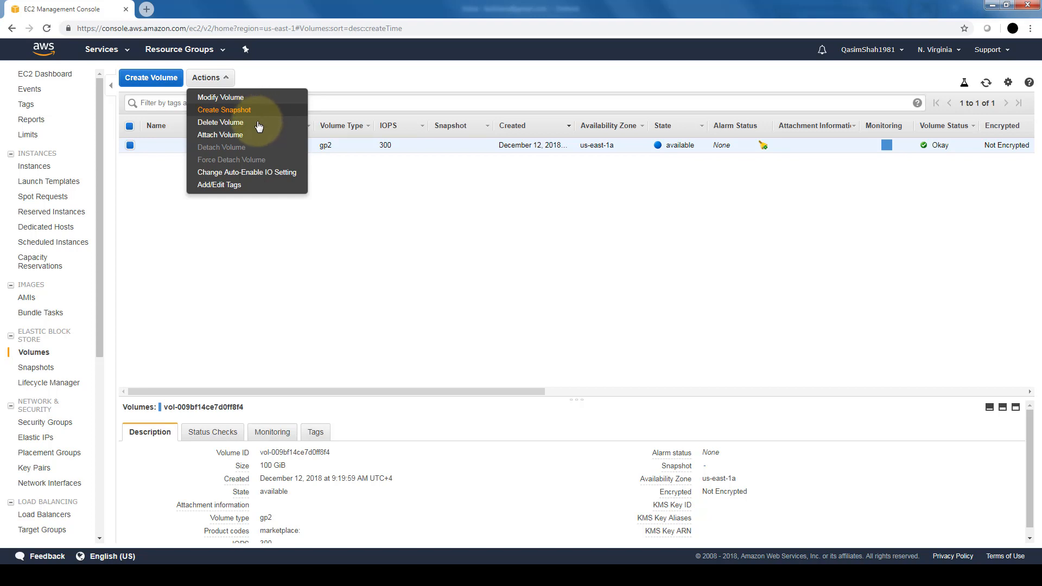
{"action": "mouse_move", "coordinate": [220, 123]}
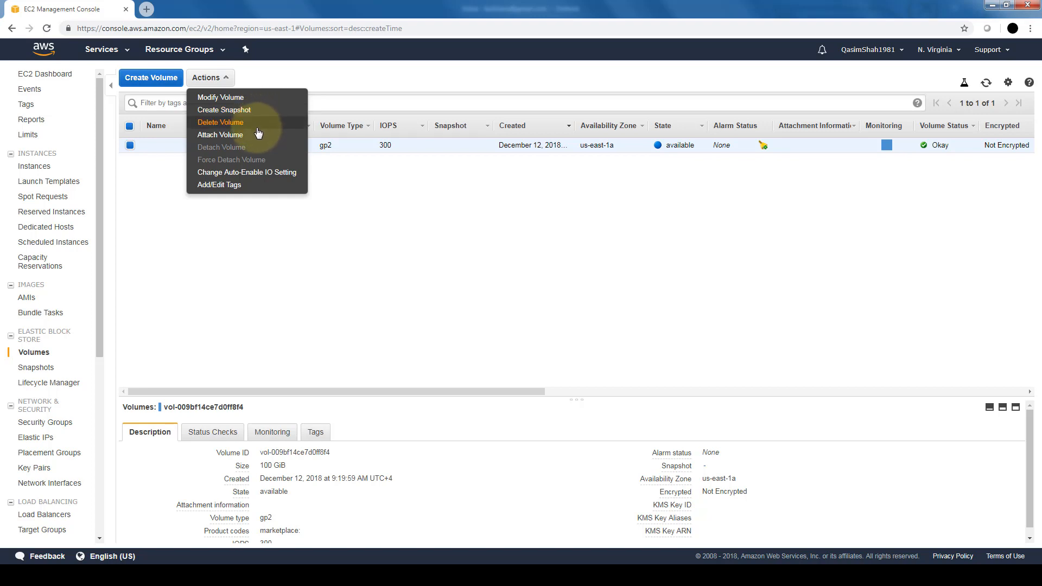
{"action": "mouse_move", "coordinate": [231, 135]}
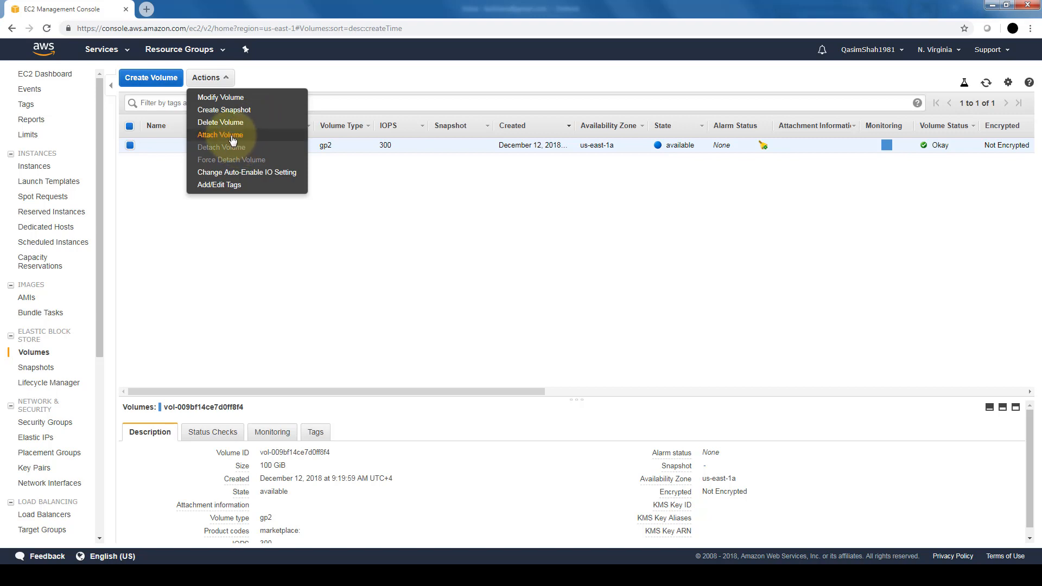
- Attach the volume to the running instance as device /dev/sdf via Actions > Attach Volume
{"action": "left_click", "coordinate": [220, 134]}
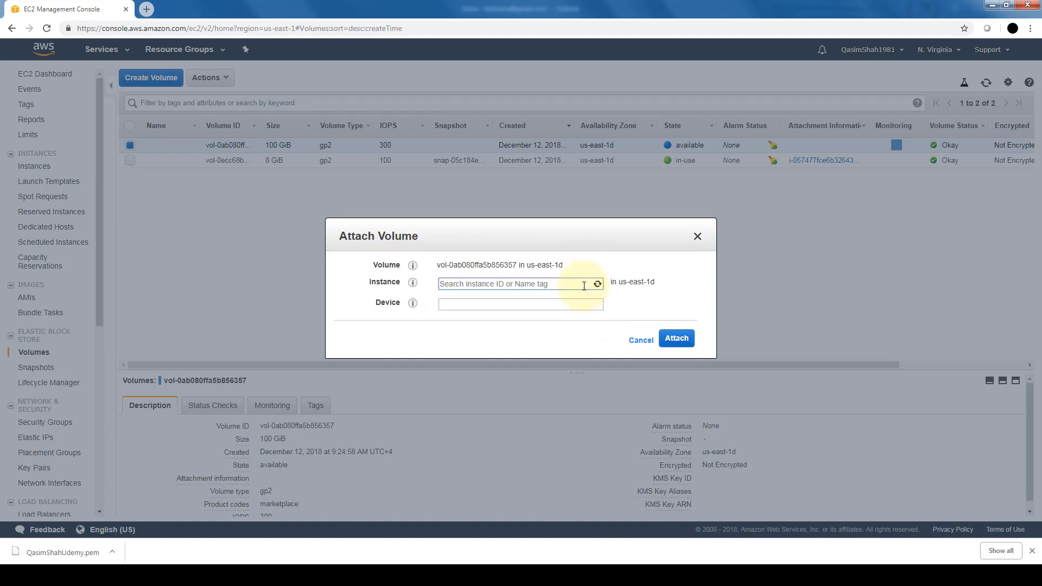
{"action": "left_click", "coordinate": [519, 283]}
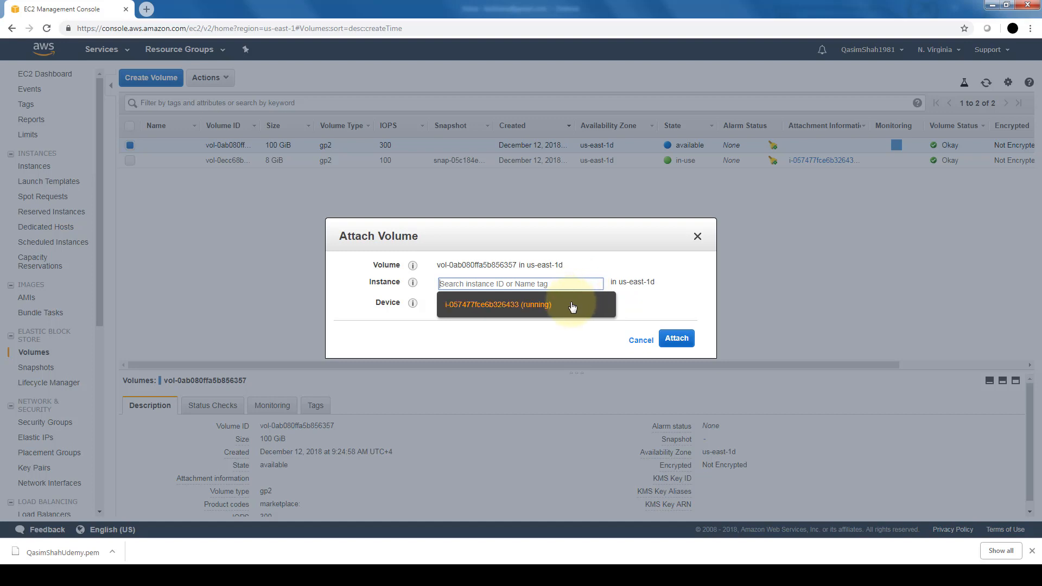
{"action": "mouse_move", "coordinate": [555, 302]}
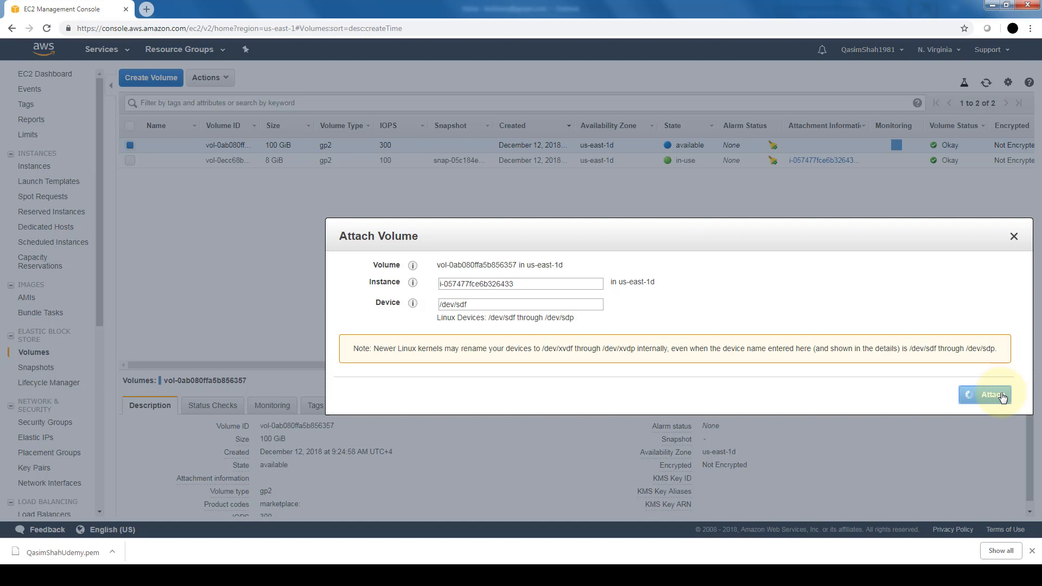
{"action": "left_click", "coordinate": [990, 394]}
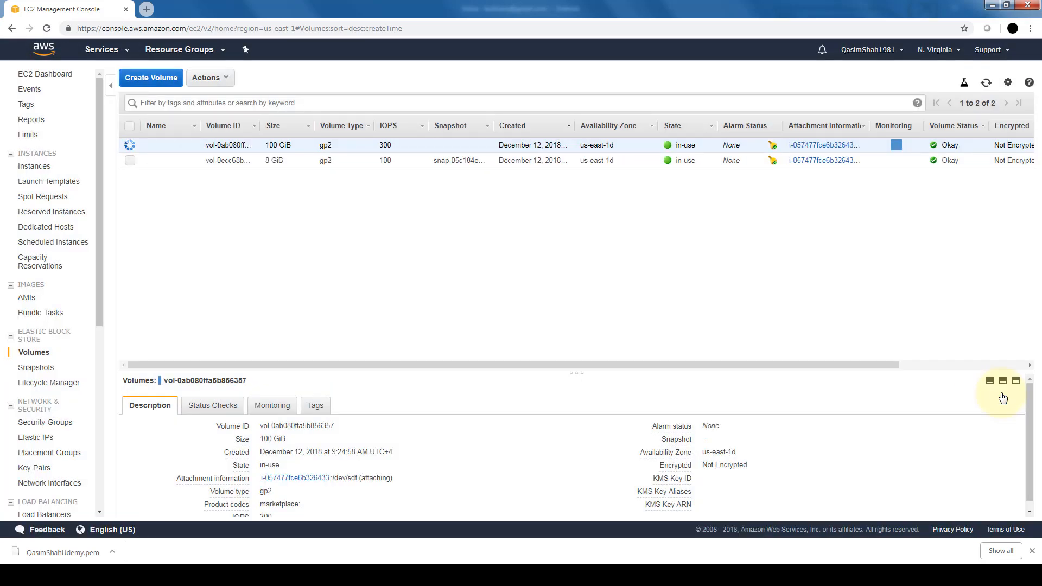
- Enlarge the volume details area to confirm the 100 GiB volume shows attached at /dev/sdf
{"action": "left_click", "coordinate": [635, 160]}
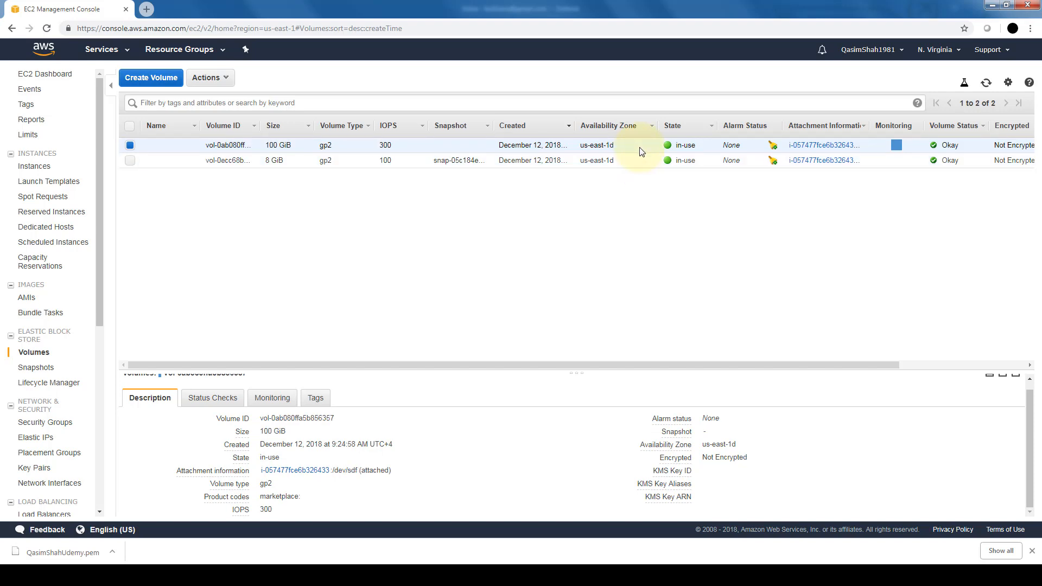
{"action": "mouse_move", "coordinate": [176, 337]}
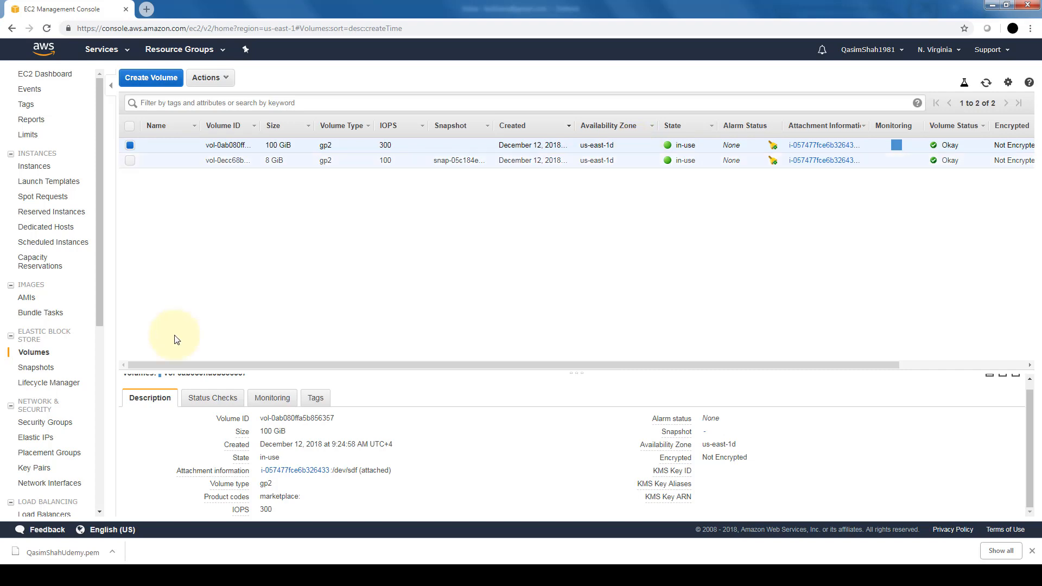
- View the empty Snapshots list, then the Data Lifecycle Manager welcome page
{"action": "left_click", "coordinate": [37, 366]}
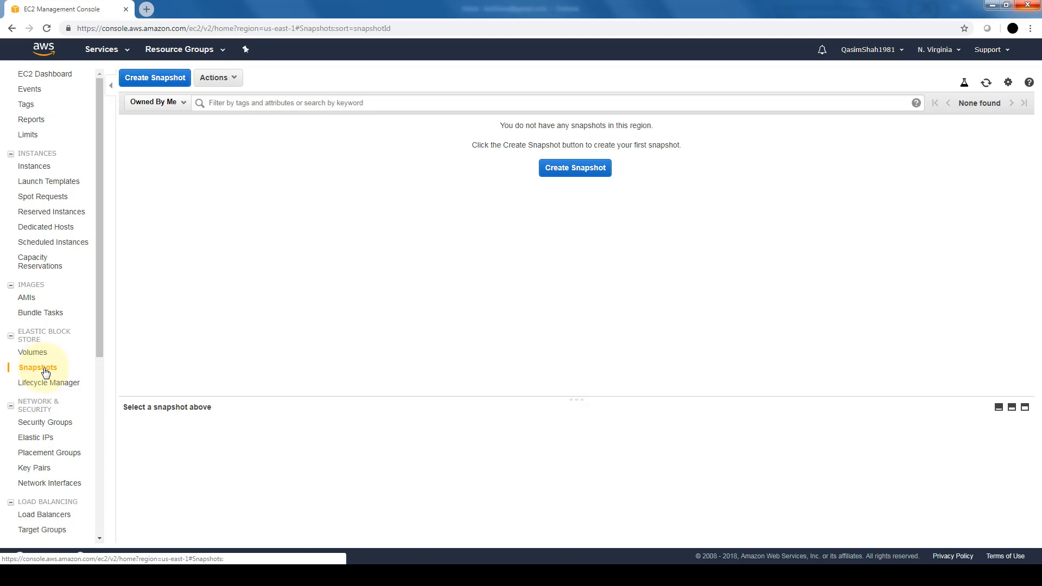
{"action": "mouse_move", "coordinate": [554, 202]}
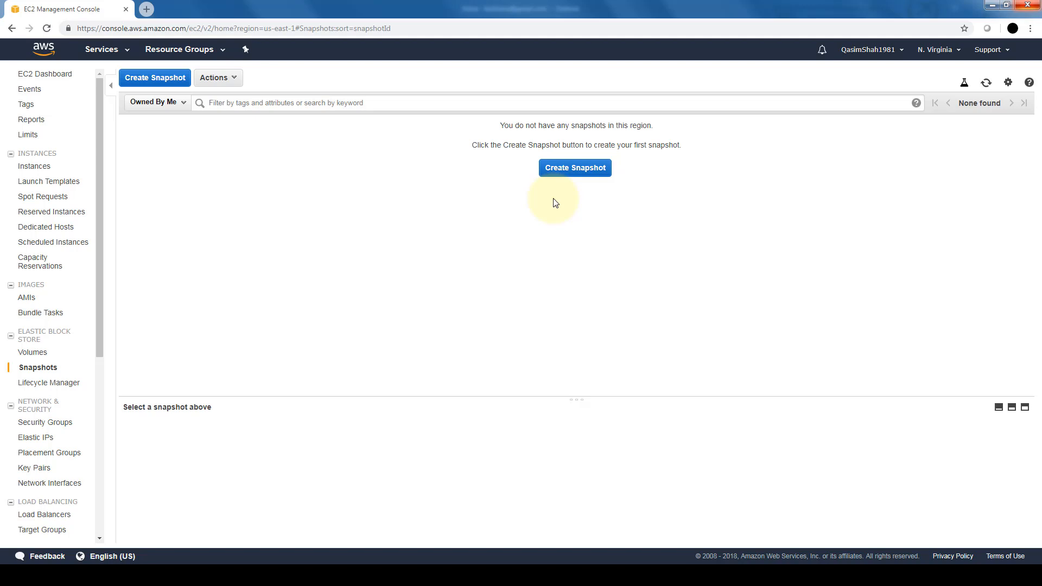
{"action": "mouse_move", "coordinate": [213, 349]}
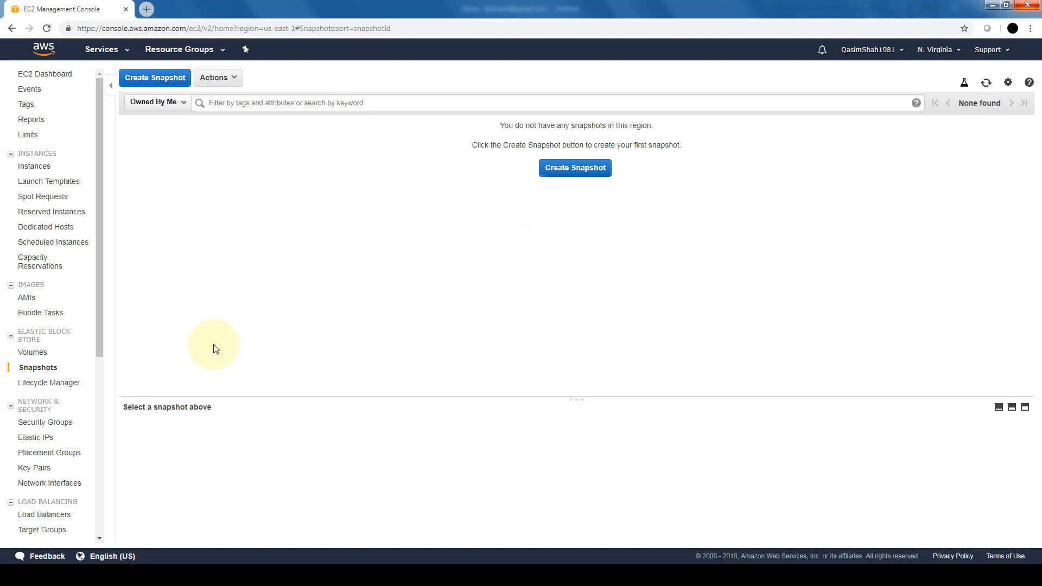
{"action": "mouse_move", "coordinate": [48, 383]}
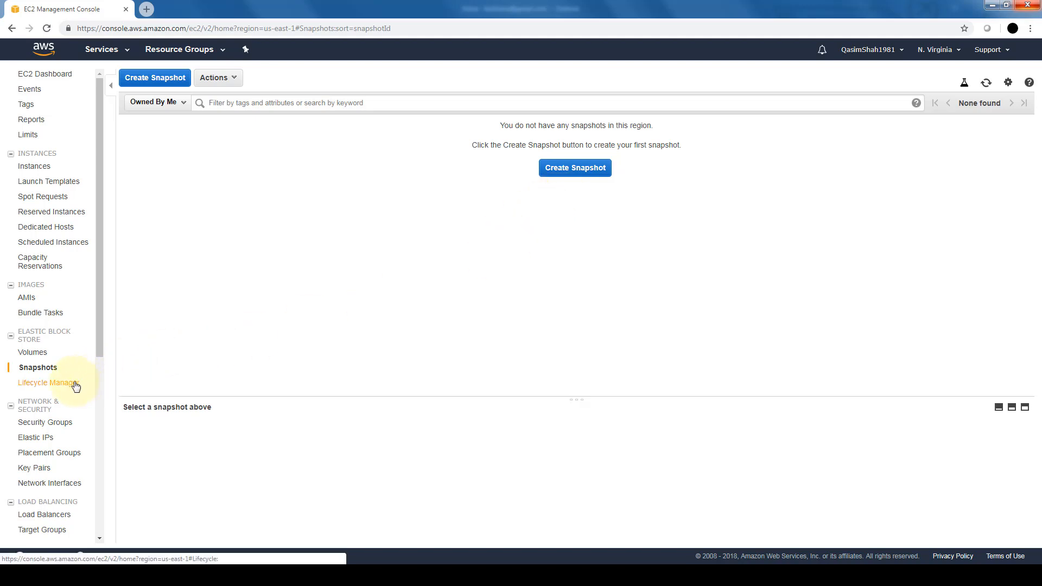
{"action": "left_click", "coordinate": [50, 383]}
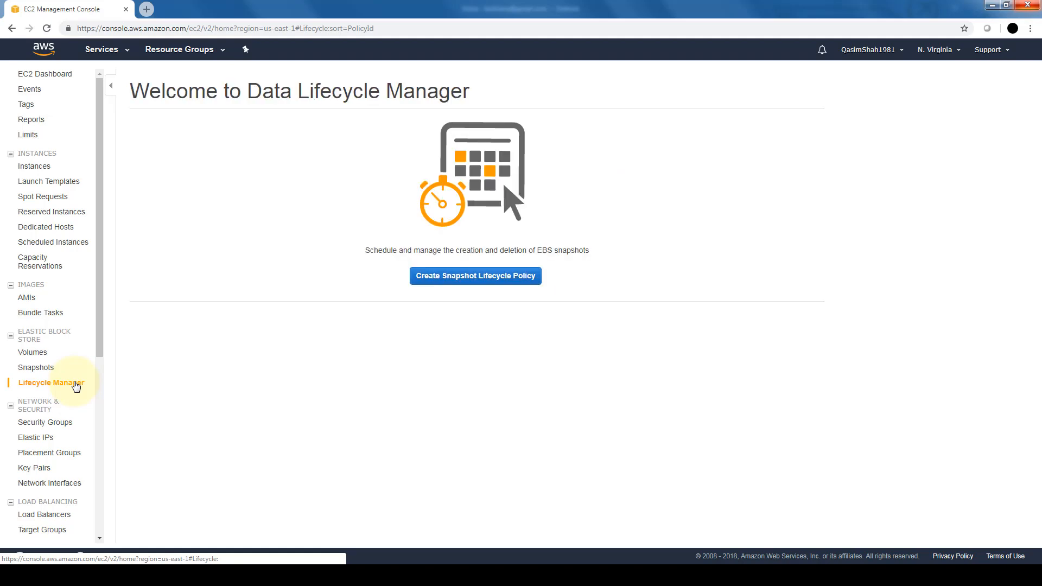
{"action": "mouse_move", "coordinate": [450, 282]}
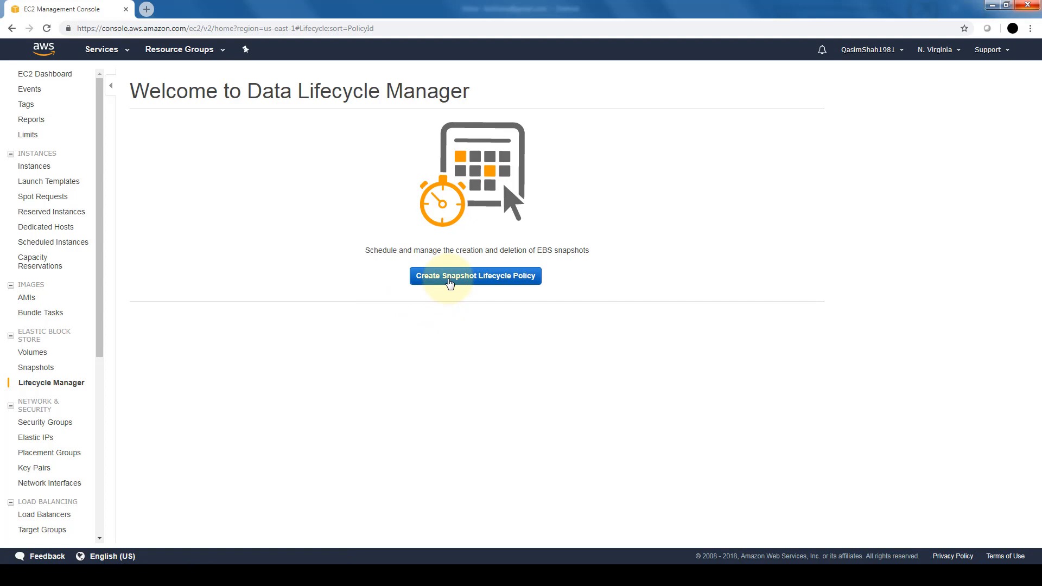
- Review the Create Snapshot Lifecycle Policy form, then return to the Volumes list
{"action": "left_click", "coordinate": [474, 275]}
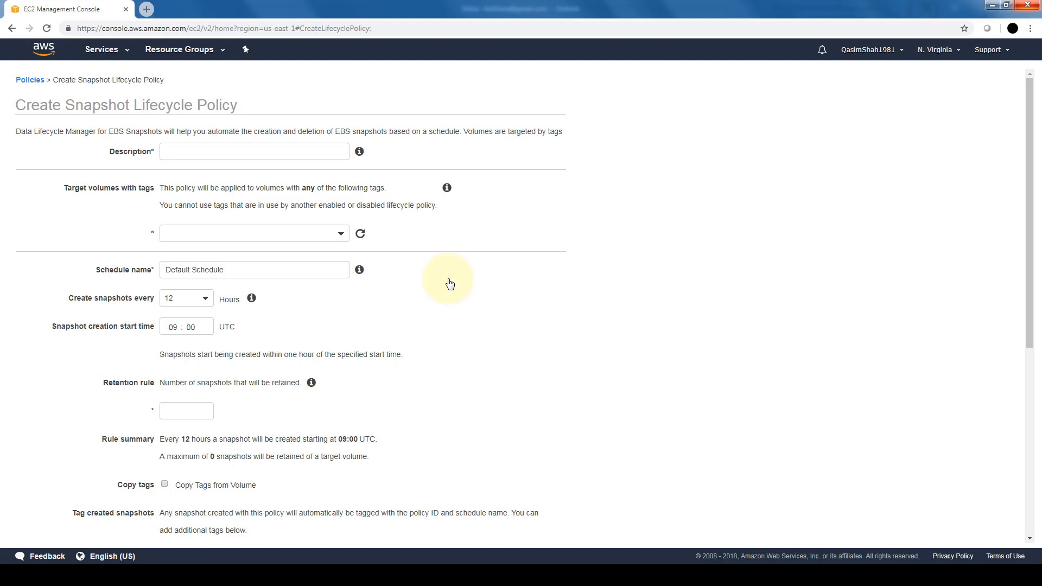
{"action": "mouse_move", "coordinate": [431, 299]}
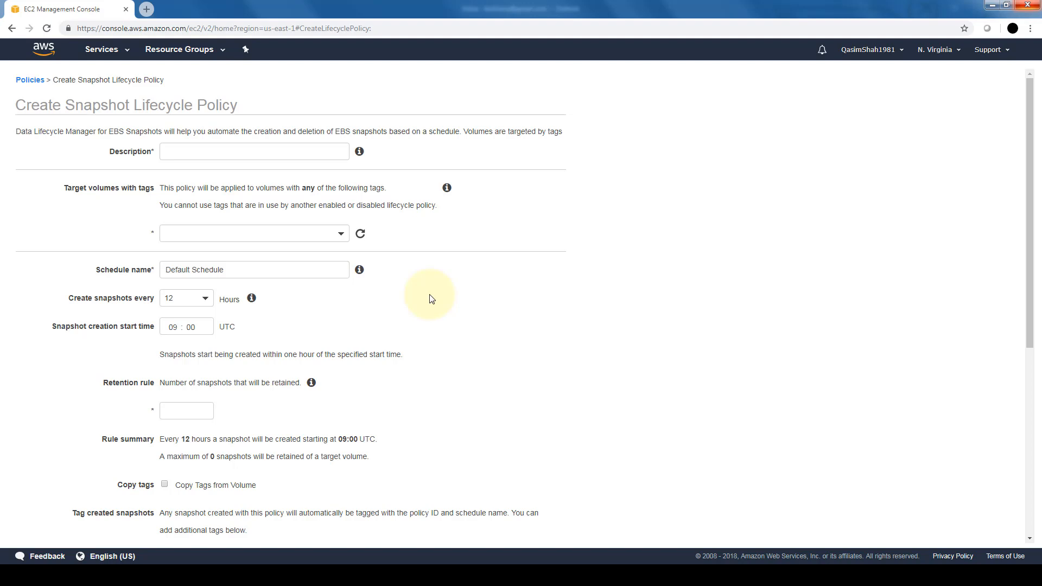
{"action": "mouse_move", "coordinate": [563, 241]}
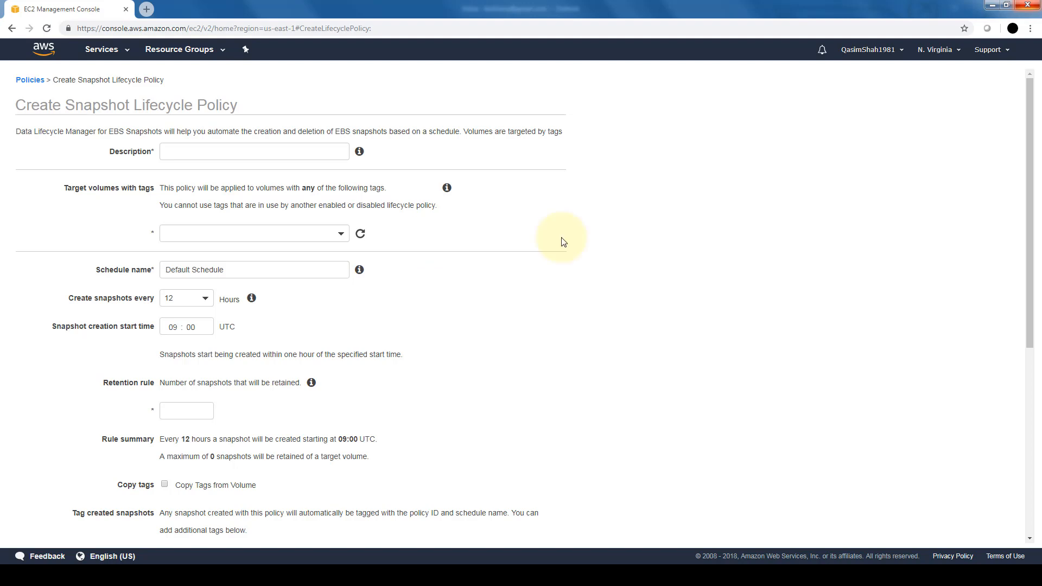
{"action": "left_click", "coordinate": [34, 352]}
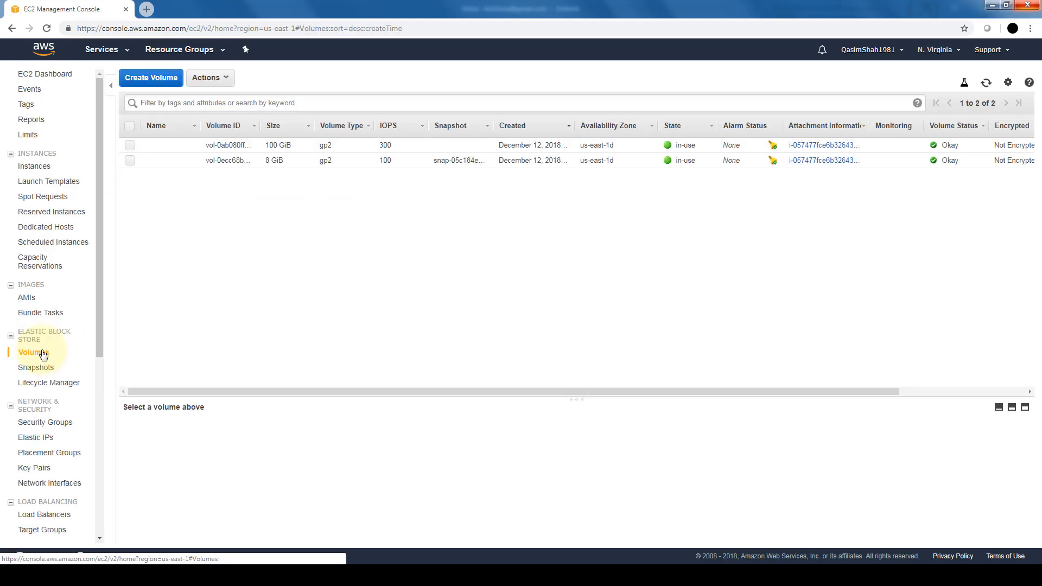